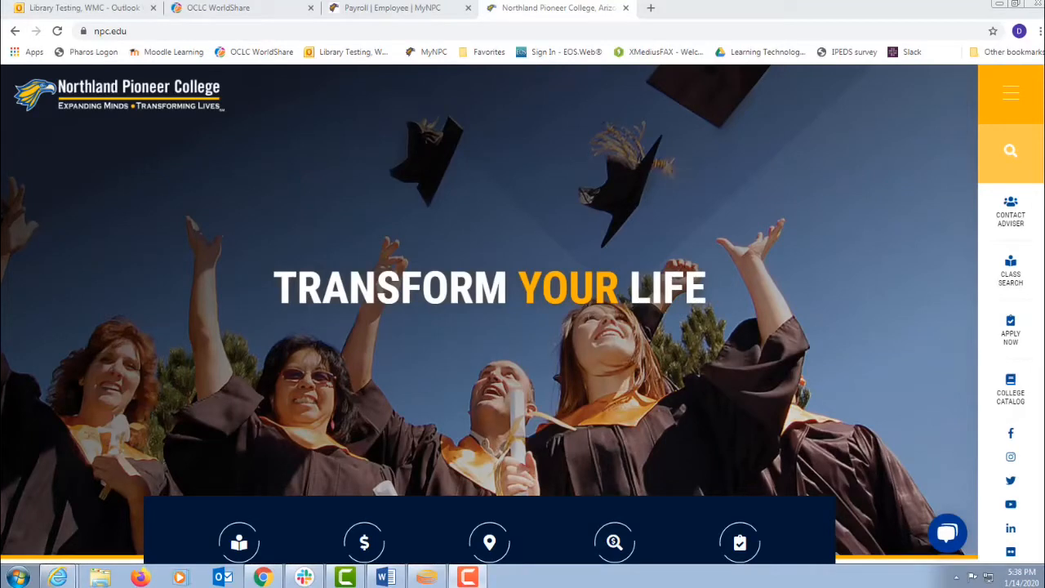
{"action": "mouse_move", "coordinate": [549, 305]}
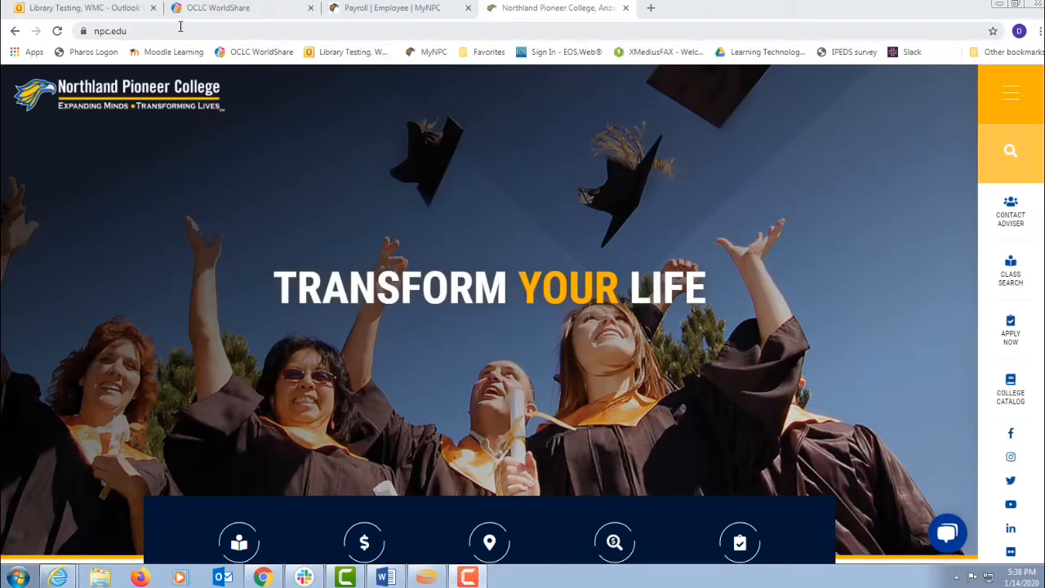
- Highlight the npc.edu address in the browser's address bar
{"action": "left_click", "coordinate": [111, 31]}
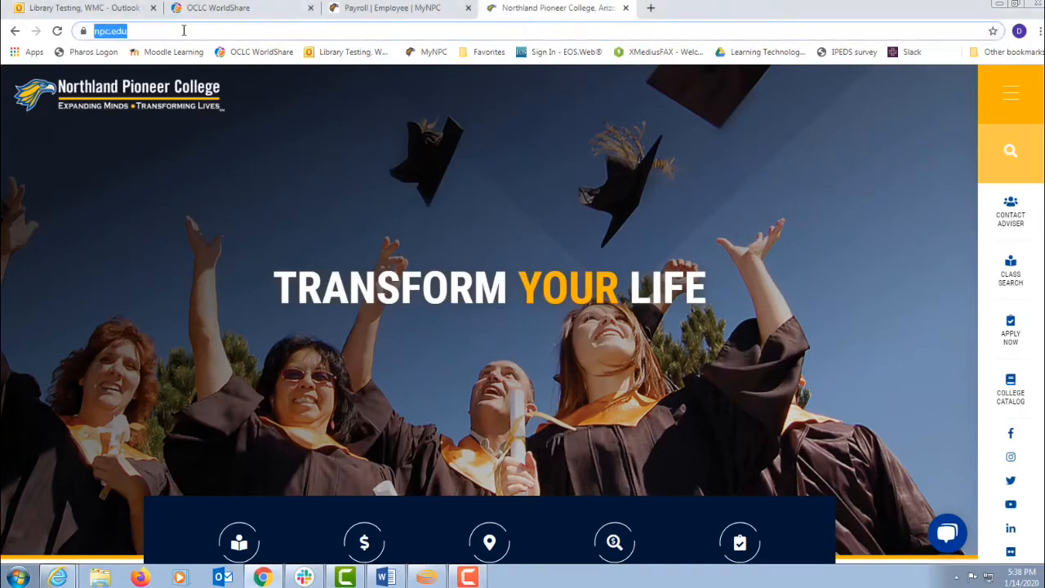
{"action": "mouse_move", "coordinate": [1011, 92]}
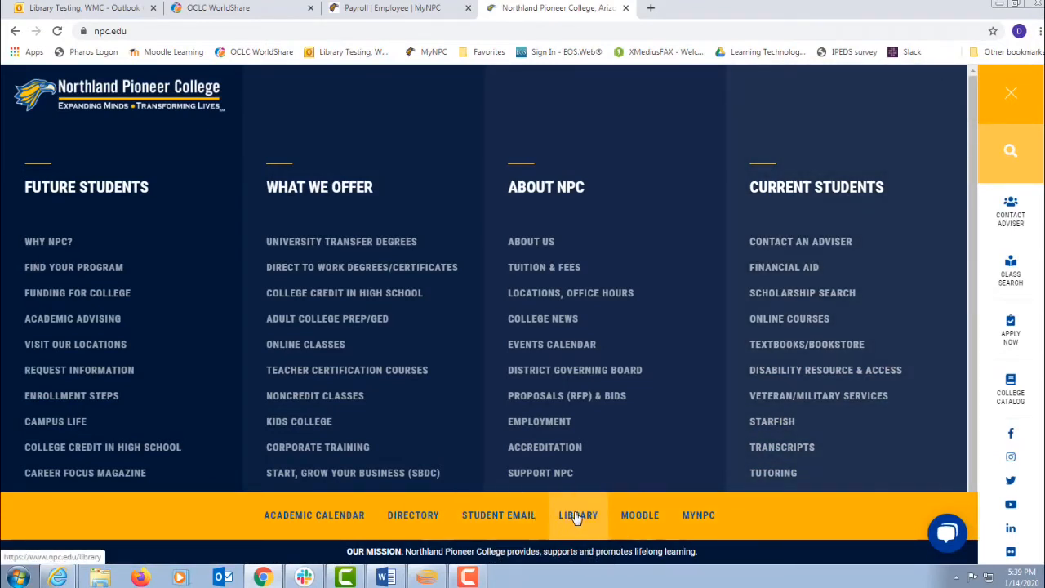
- Go to the Library Services page and show the Find, Research Assistance and Services boxes
{"action": "left_click", "coordinate": [578, 515]}
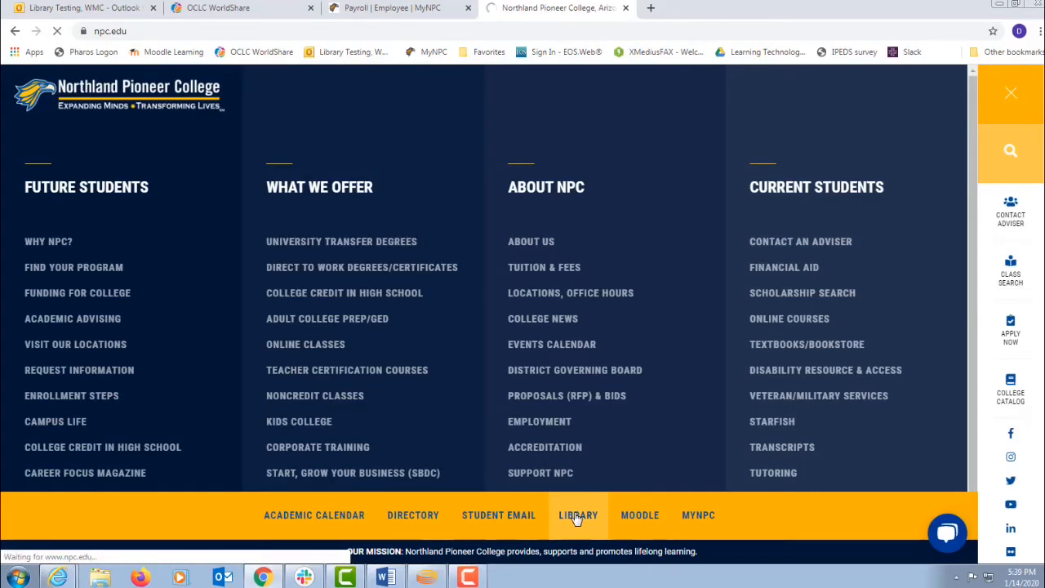
{"action": "left_click", "coordinate": [578, 515]}
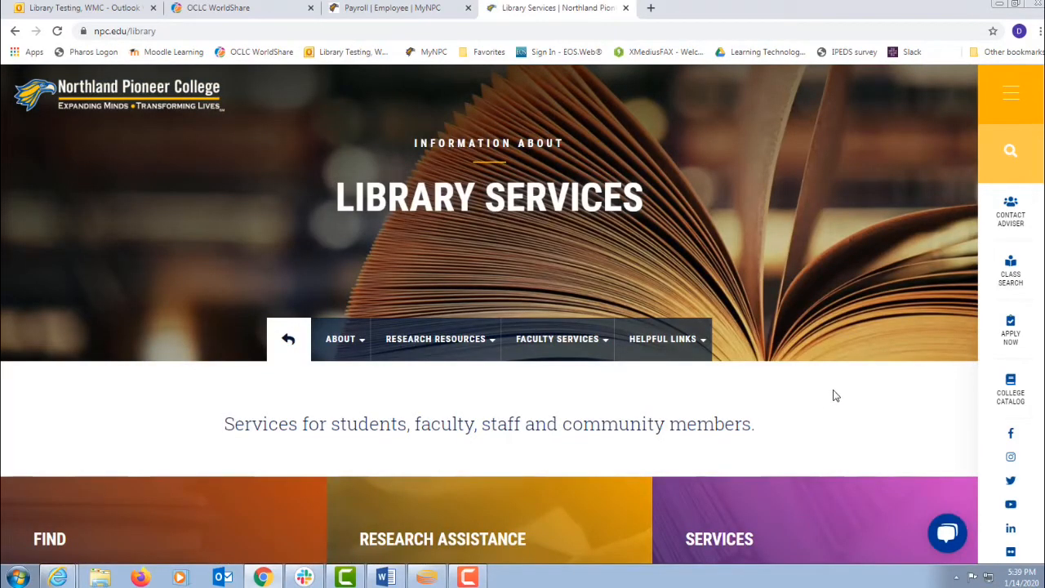
{"action": "scroll", "scroll_direction": "down", "scroll_amount": 3}
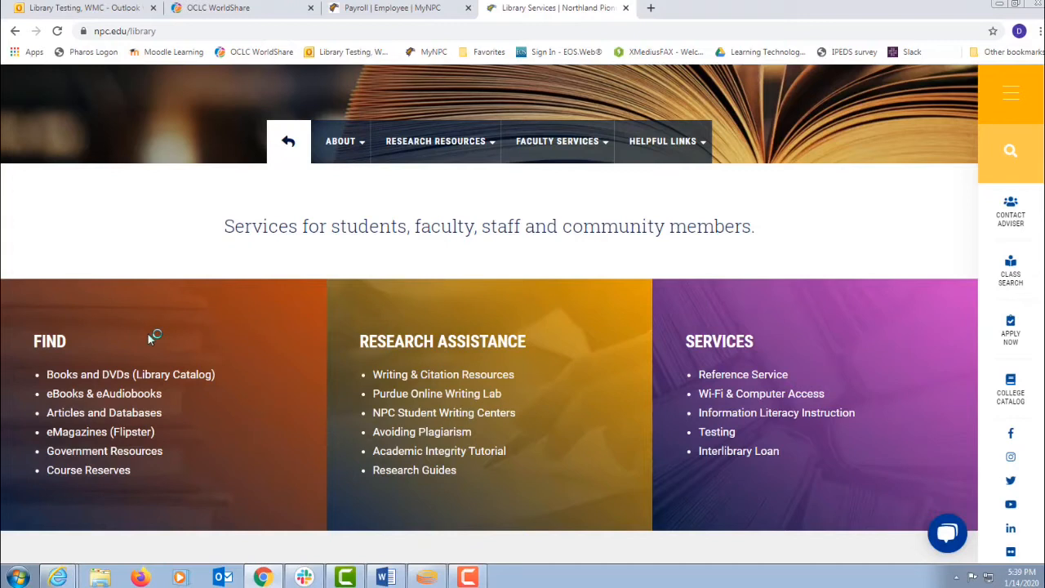
{"action": "mouse_move", "coordinate": [199, 409]}
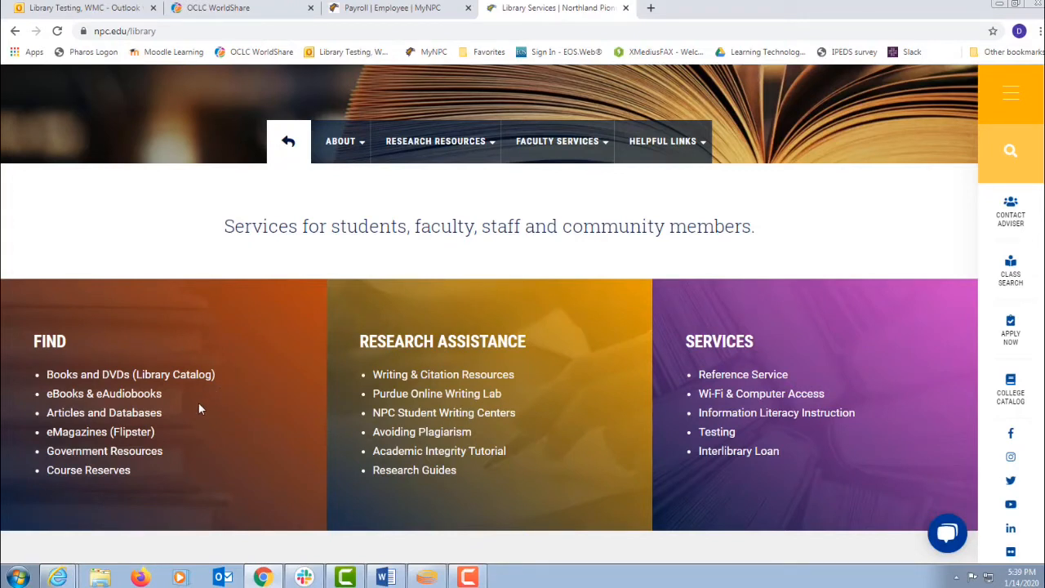
{"action": "mouse_move", "coordinate": [196, 441]}
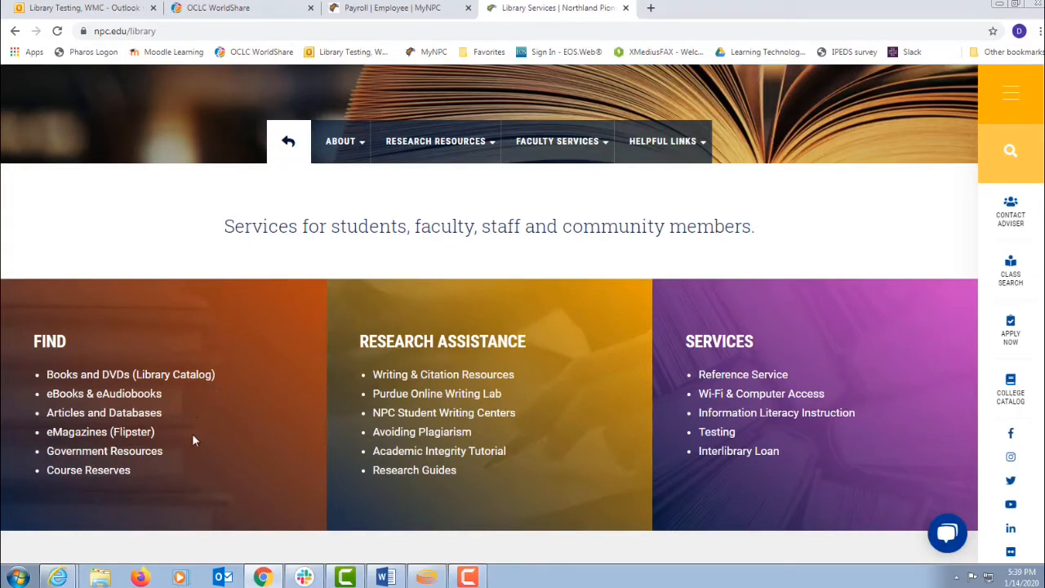
{"action": "mouse_move", "coordinate": [343, 341]}
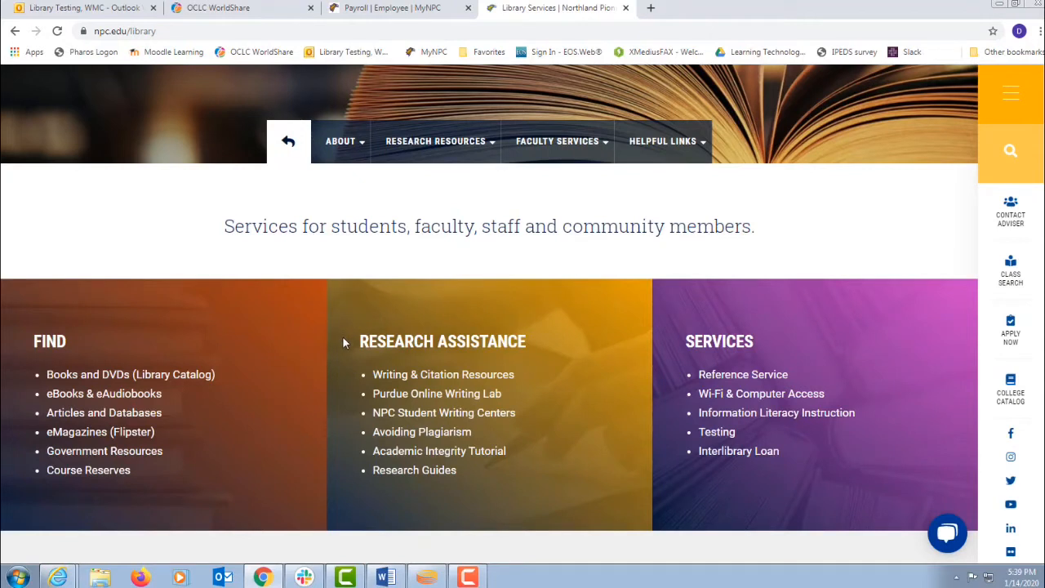
{"action": "mouse_move", "coordinate": [346, 385]}
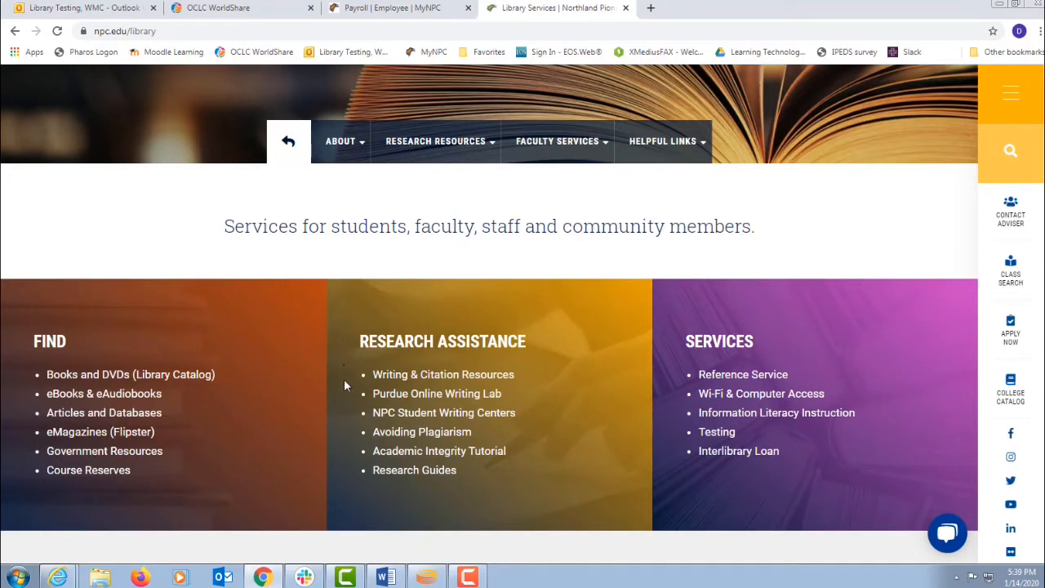
{"action": "mouse_move", "coordinate": [345, 409]}
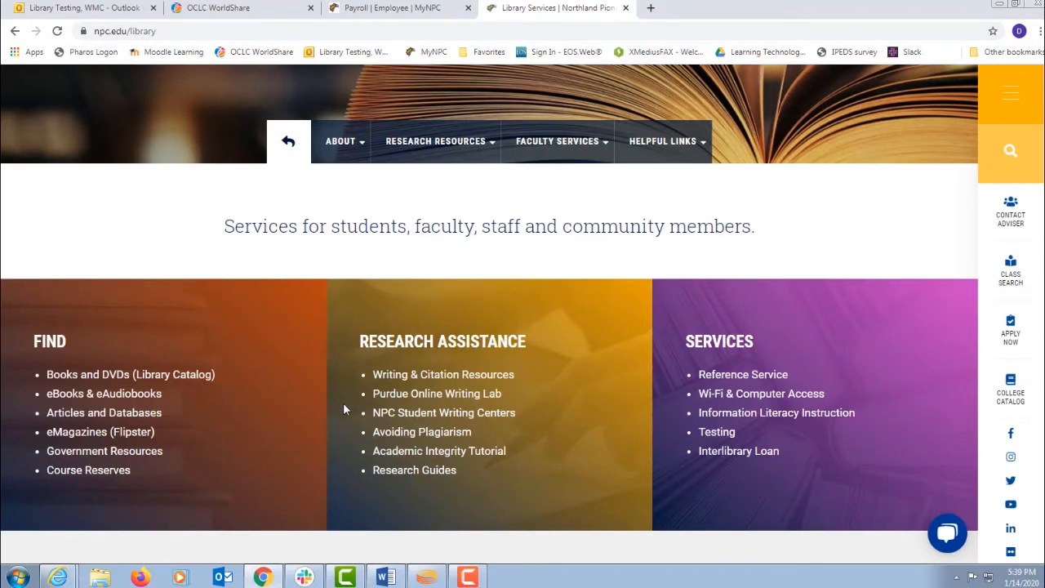
{"action": "mouse_move", "coordinate": [346, 456]}
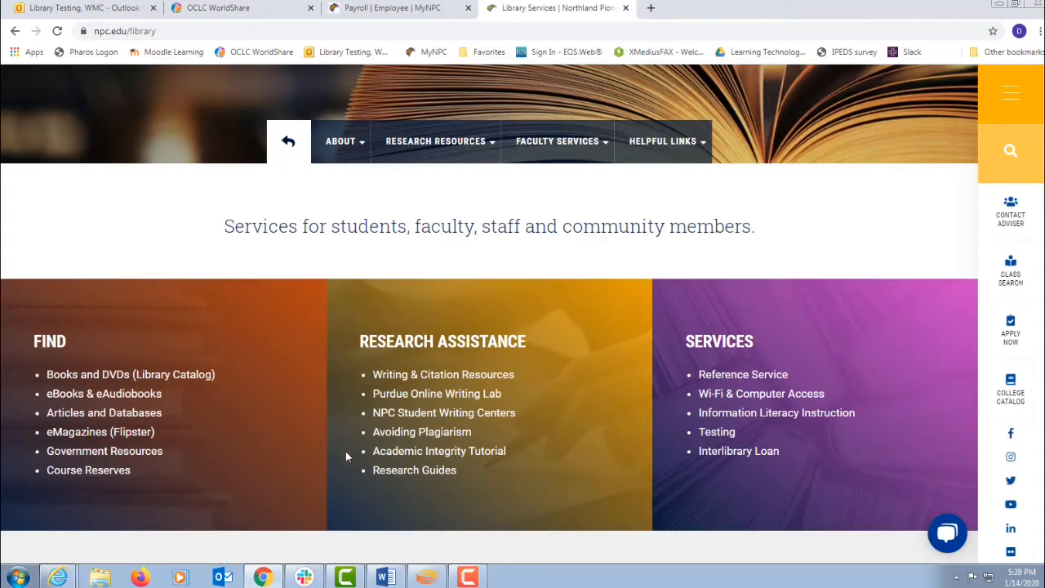
{"action": "mouse_move", "coordinate": [668, 353]}
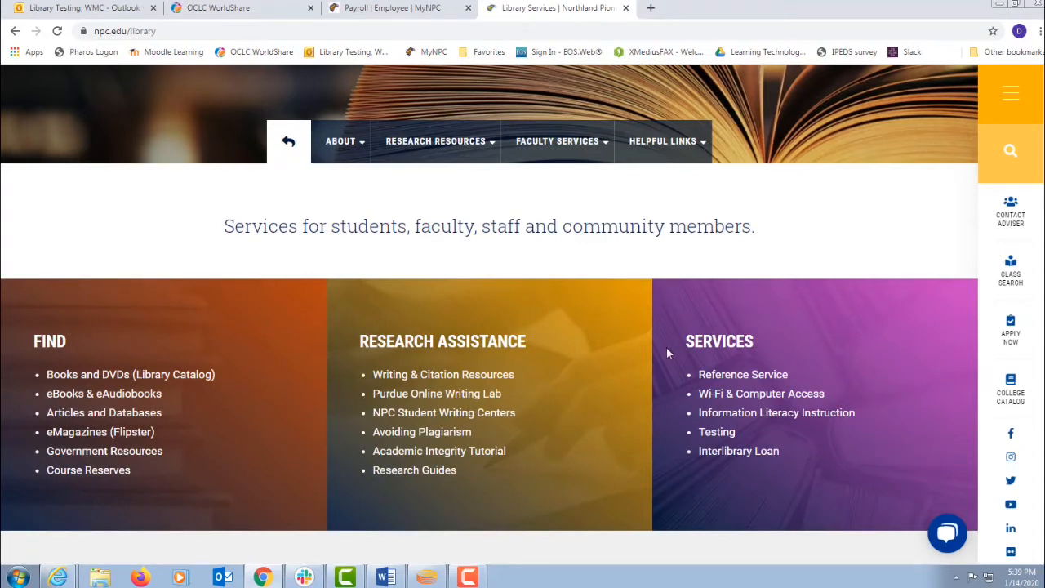
{"action": "mouse_move", "coordinate": [671, 465]}
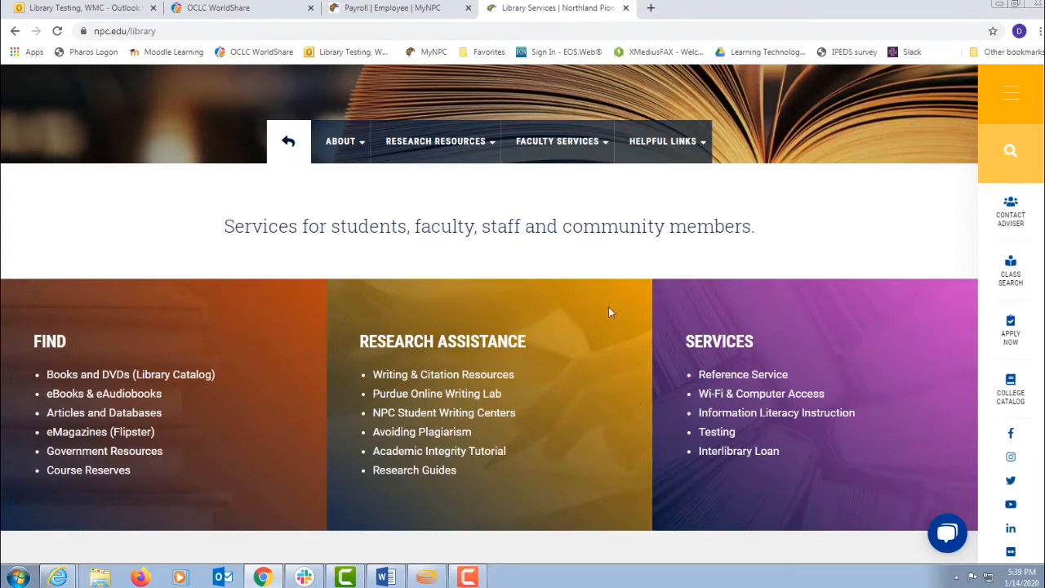
{"action": "left_click", "coordinate": [340, 141]}
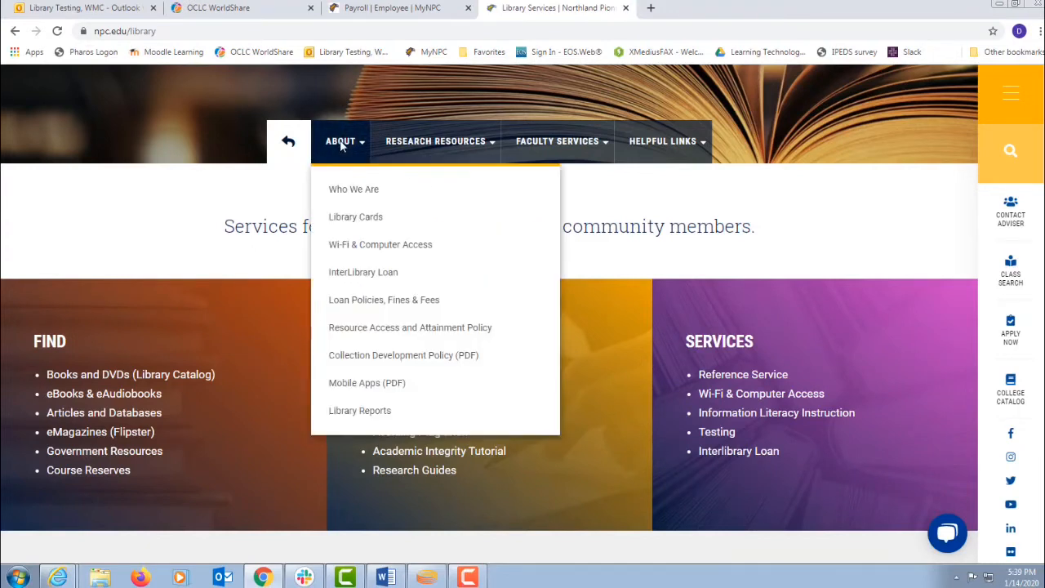
{"action": "mouse_move", "coordinate": [356, 215]}
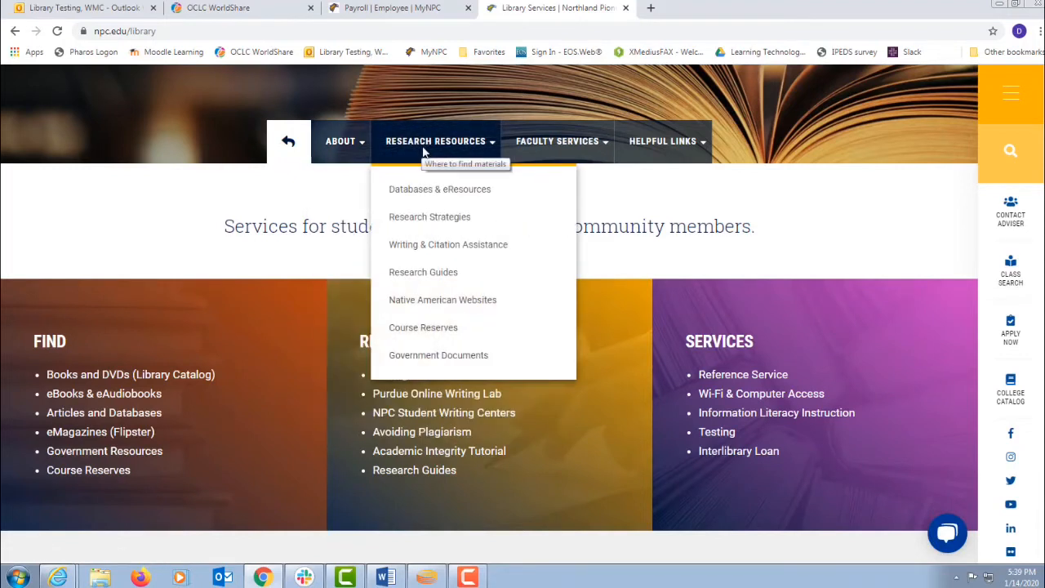
{"action": "mouse_move", "coordinate": [423, 195]}
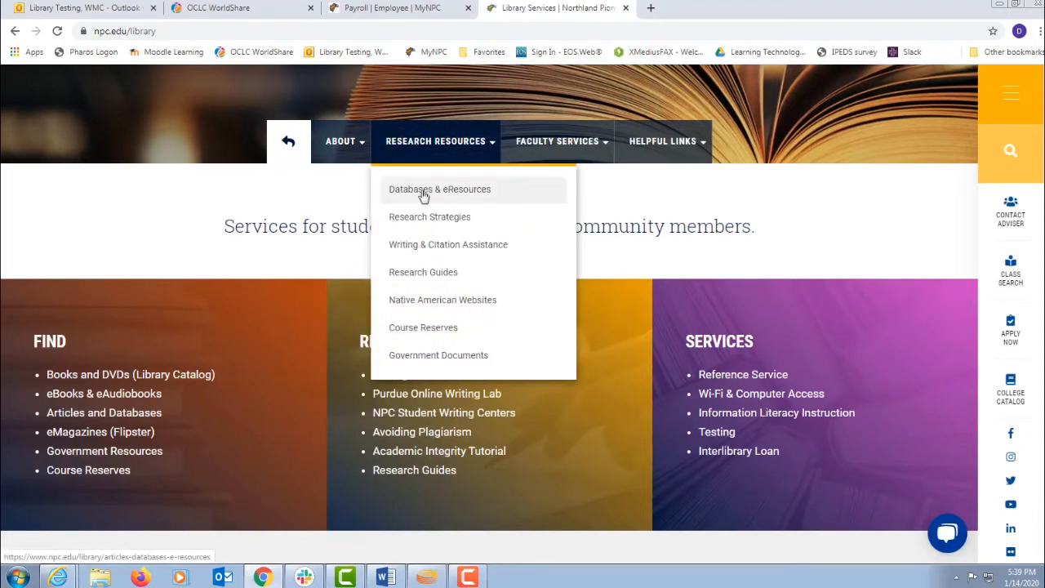
{"action": "mouse_move", "coordinate": [483, 252]}
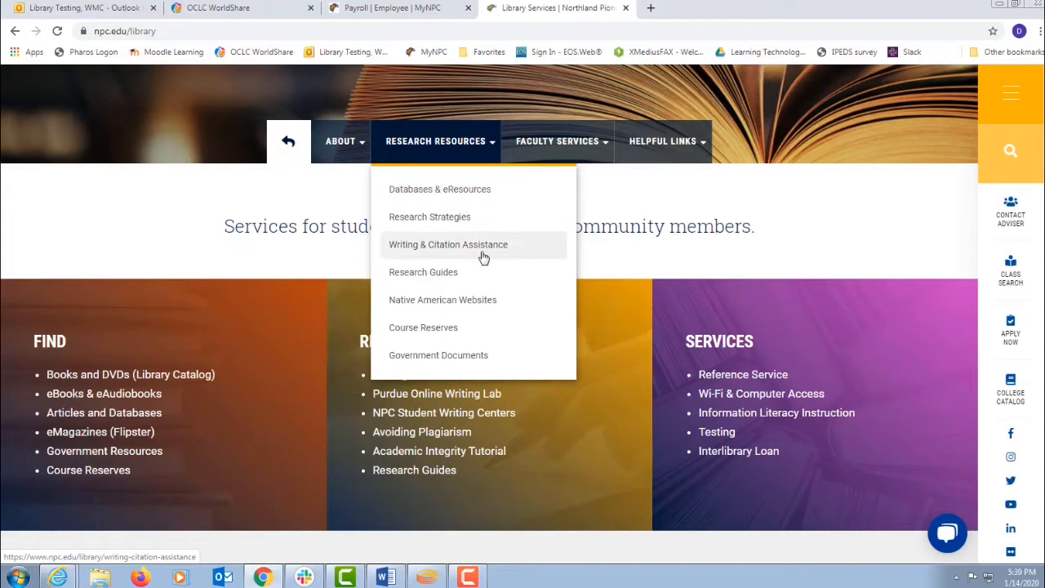
{"action": "mouse_move", "coordinate": [499, 276]}
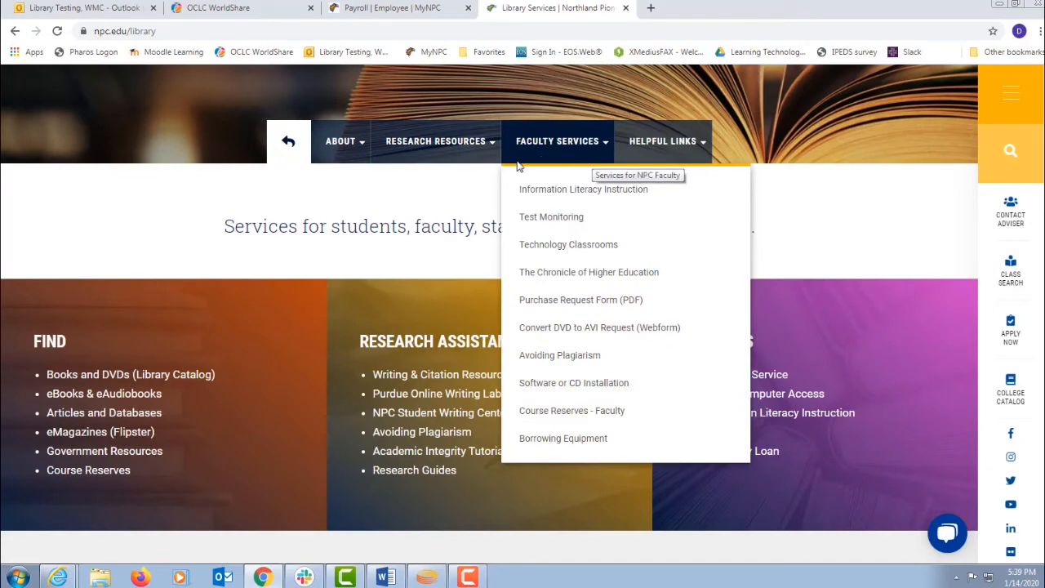
{"action": "mouse_move", "coordinate": [519, 227]}
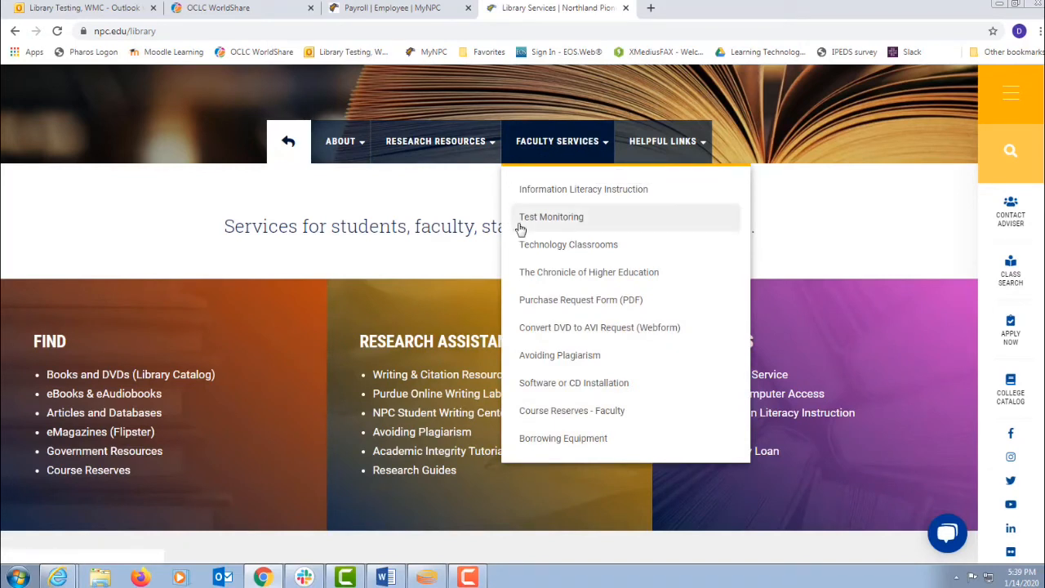
{"action": "mouse_move", "coordinate": [522, 227]}
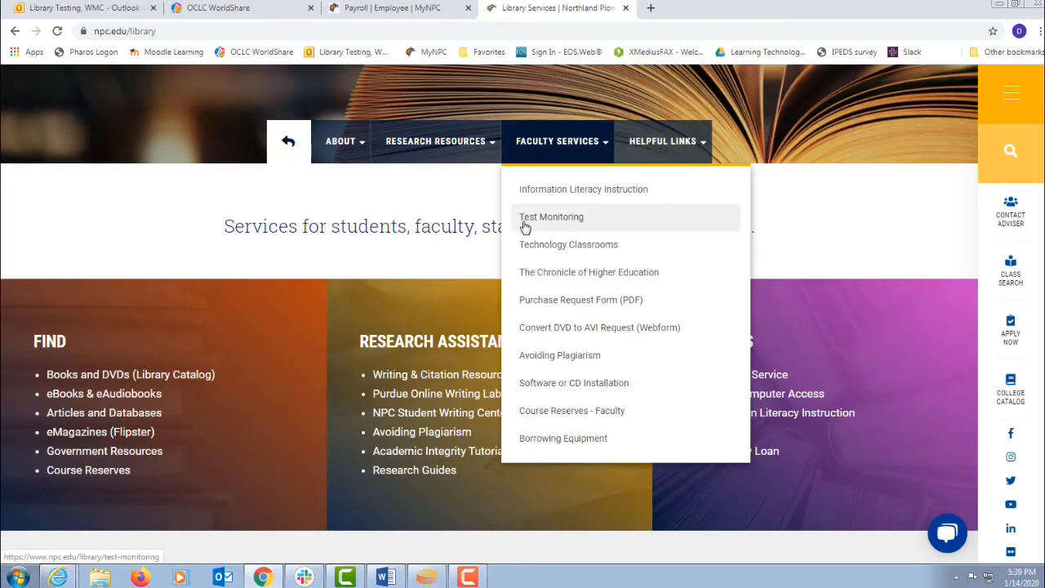
{"action": "mouse_move", "coordinate": [503, 313]}
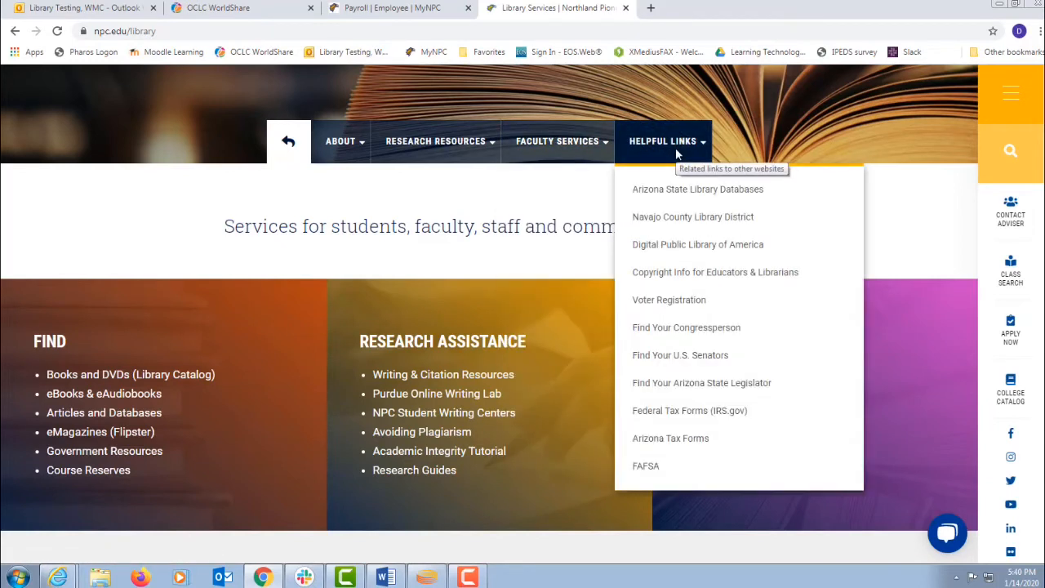
{"action": "mouse_move", "coordinate": [698, 190]}
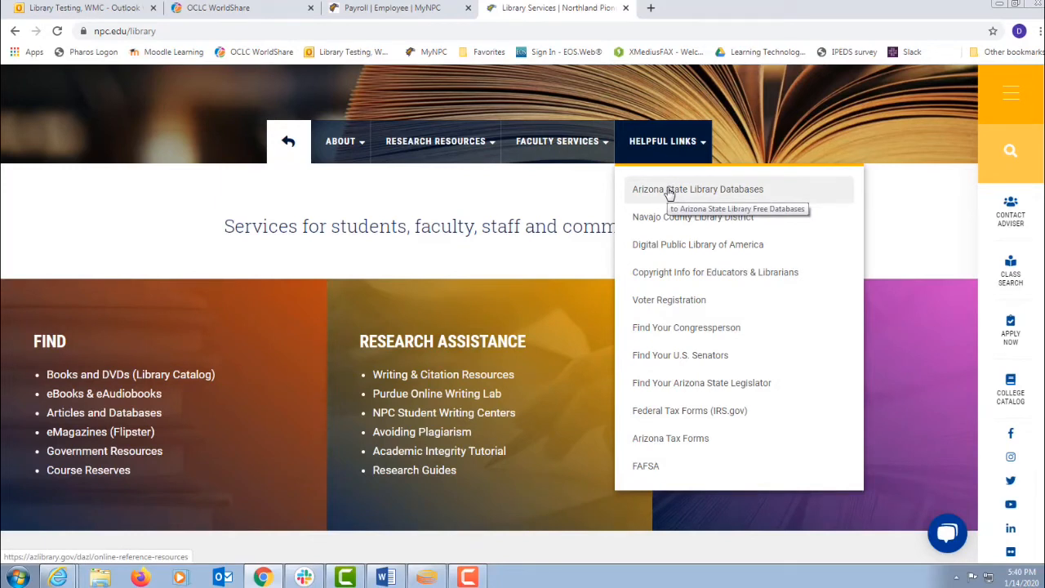
{"action": "mouse_move", "coordinate": [666, 202]}
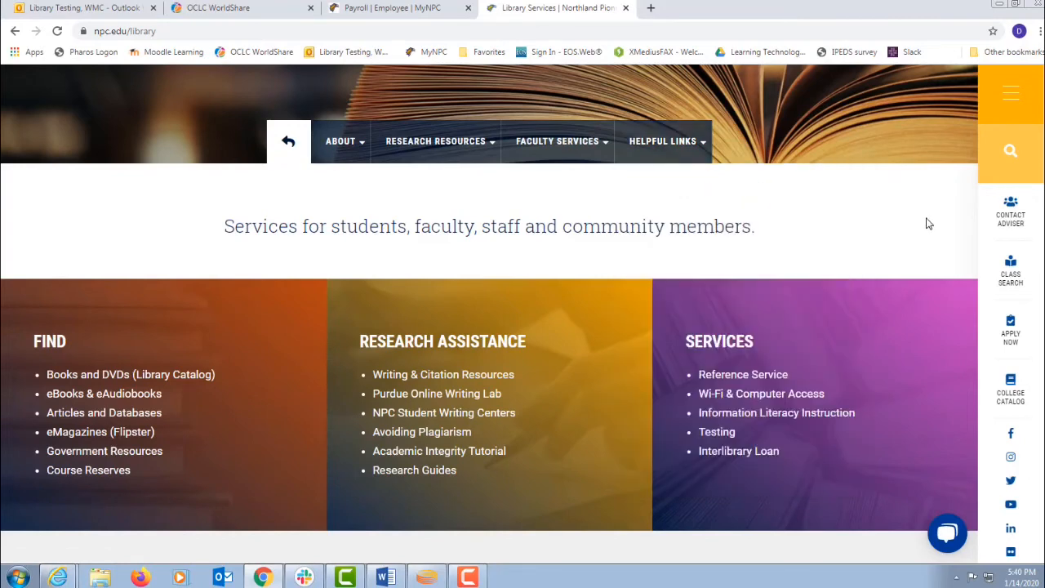
- Scroll past the eBooks, eAudiobooks and e-Magazines marquee to the Holbrook library hours
{"action": "scroll", "scroll_direction": "down", "scroll_amount": 3}
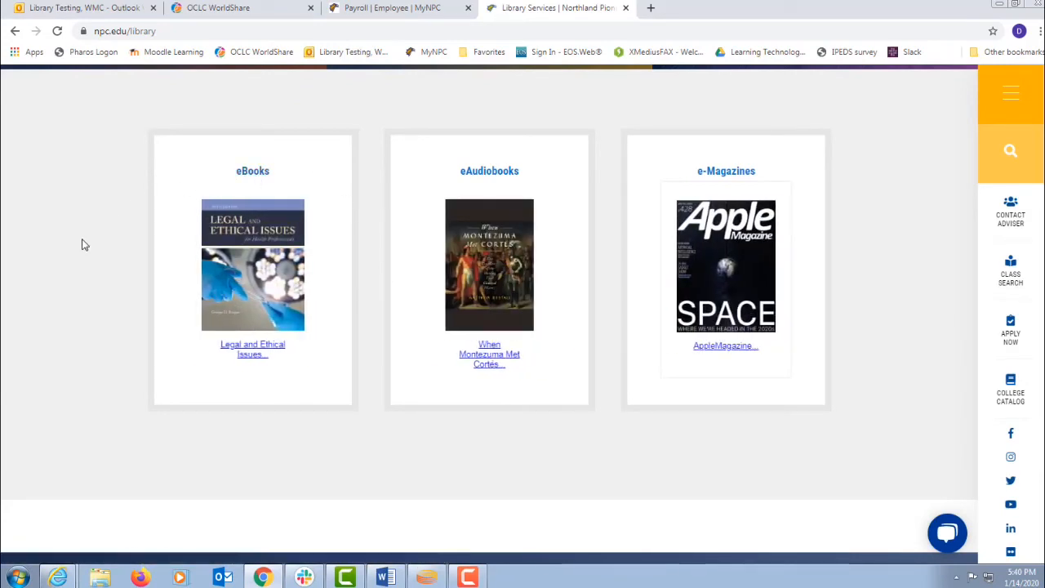
{"action": "scroll", "scroll_direction": "down", "scroll_amount": 3}
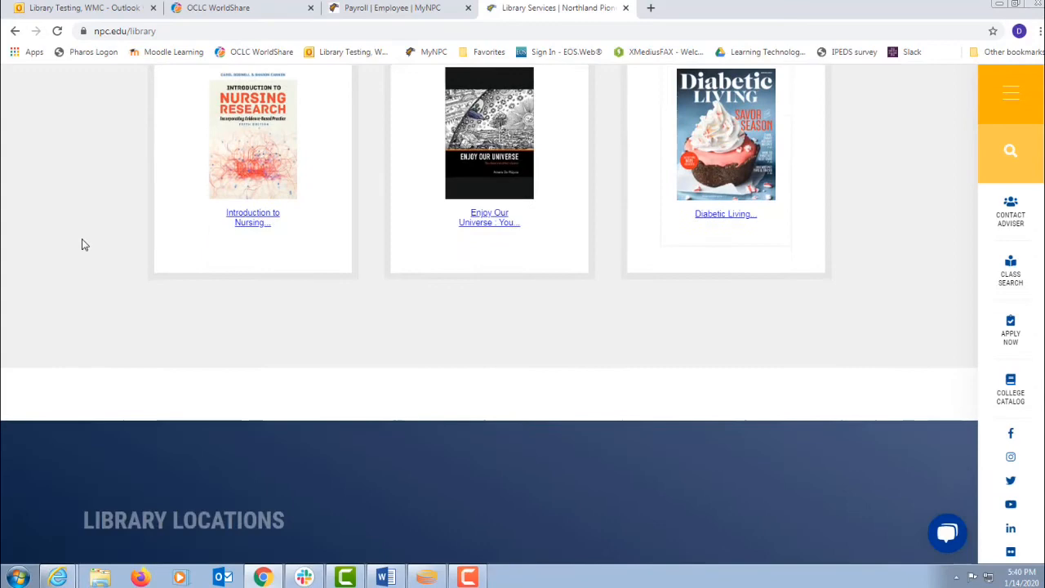
{"action": "scroll", "scroll_direction": "down", "scroll_amount": 3}
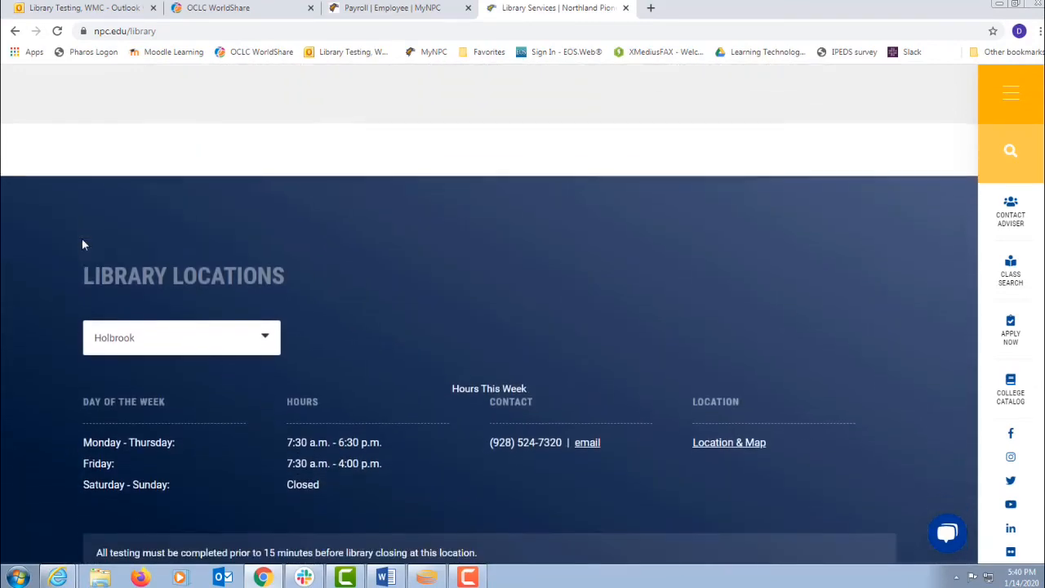
{"action": "scroll", "scroll_direction": "down", "scroll_amount": 3}
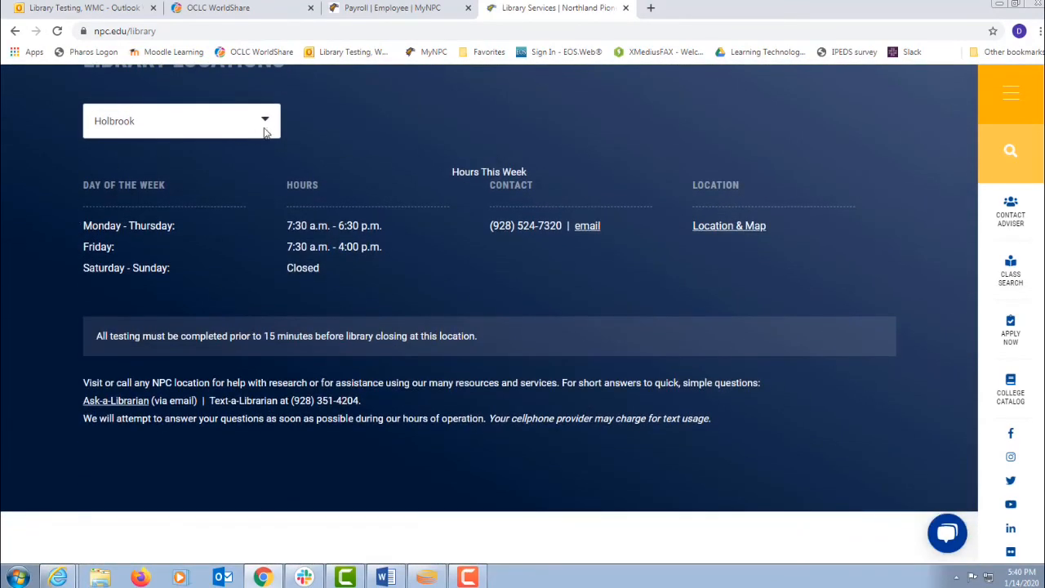
{"action": "left_click", "coordinate": [181, 121]}
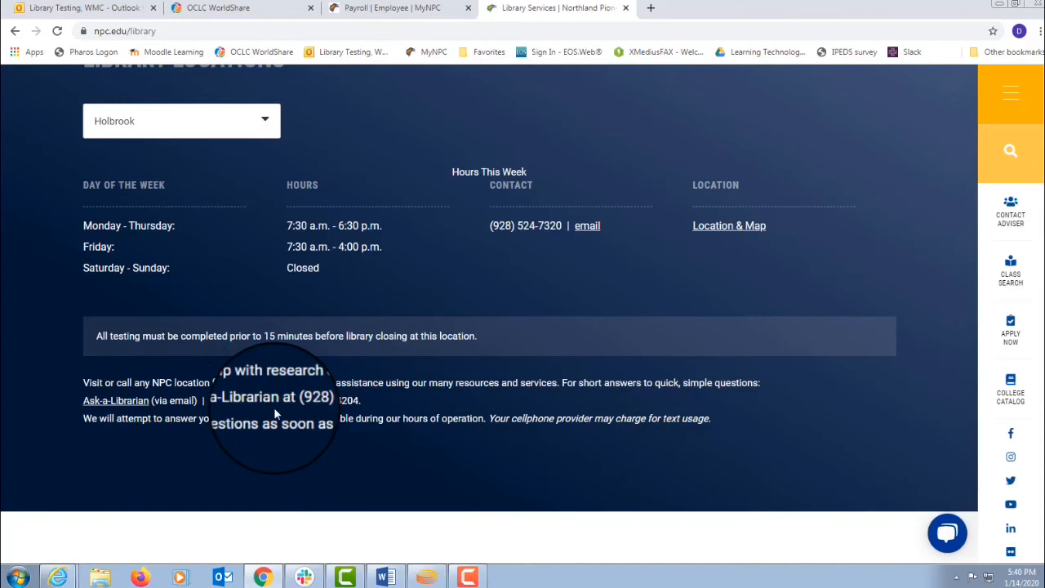
{"action": "mouse_move", "coordinate": [375, 405]}
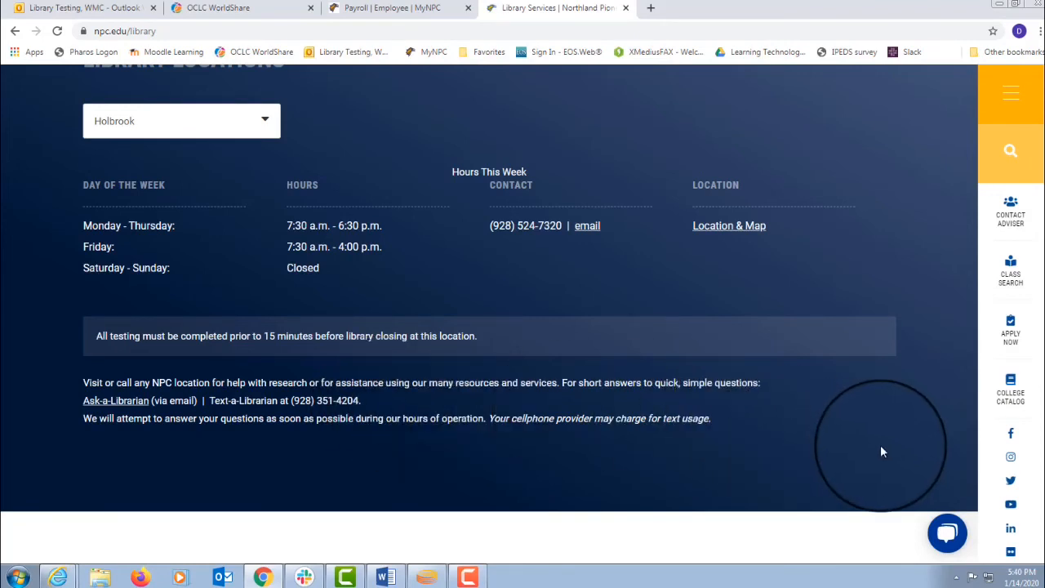
{"action": "mouse_move", "coordinate": [896, 451]}
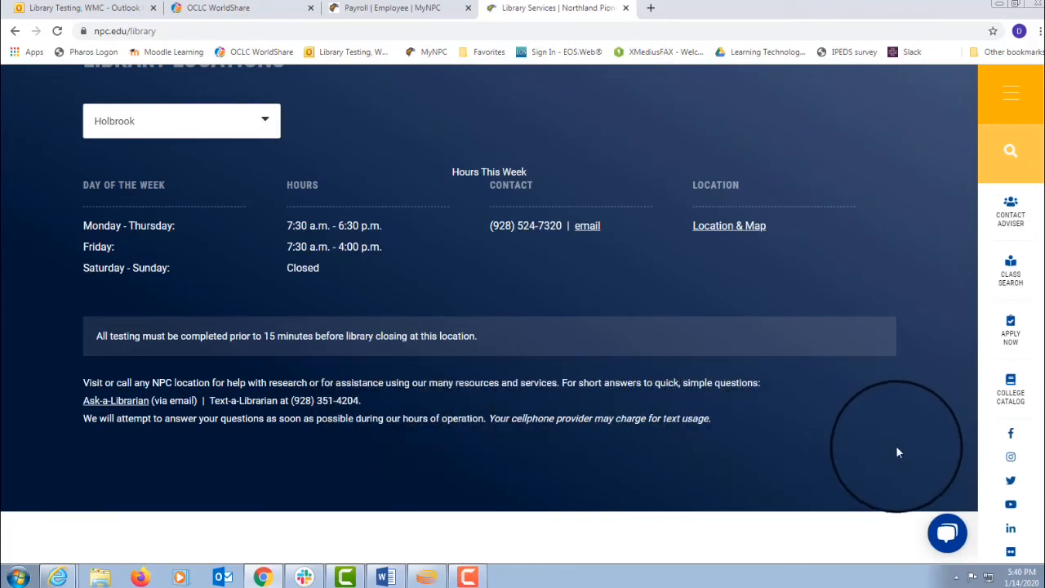
{"action": "mouse_move", "coordinate": [888, 460]}
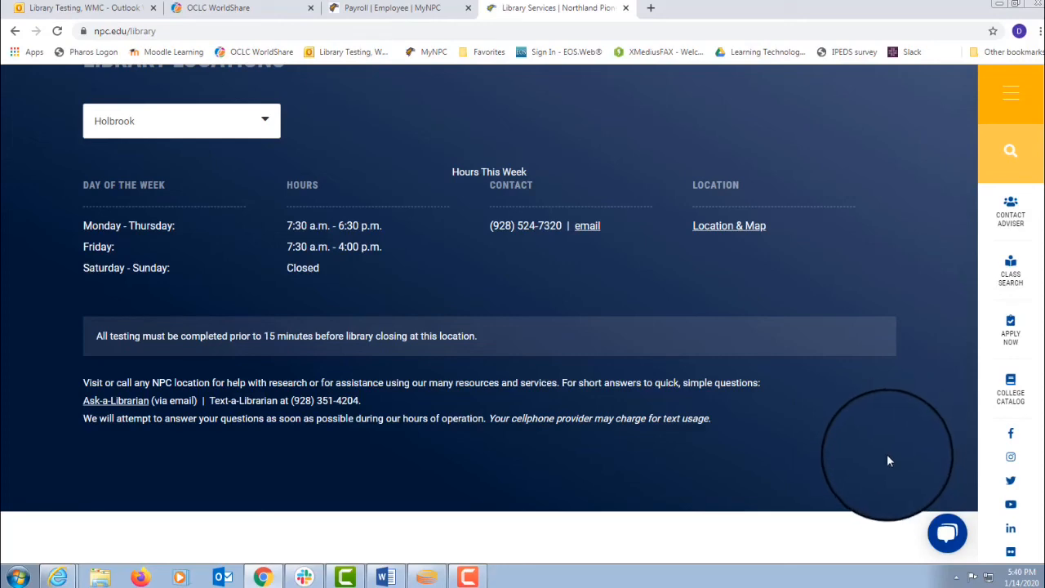